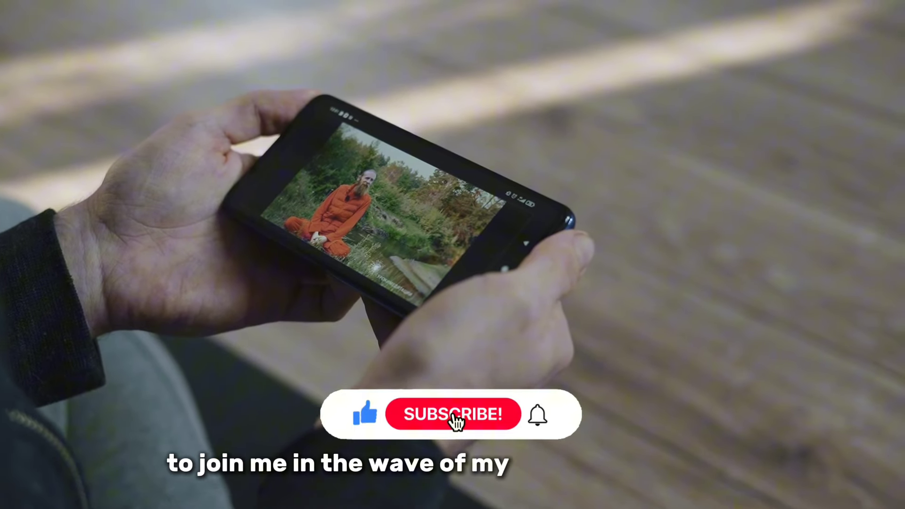
click(453, 421)
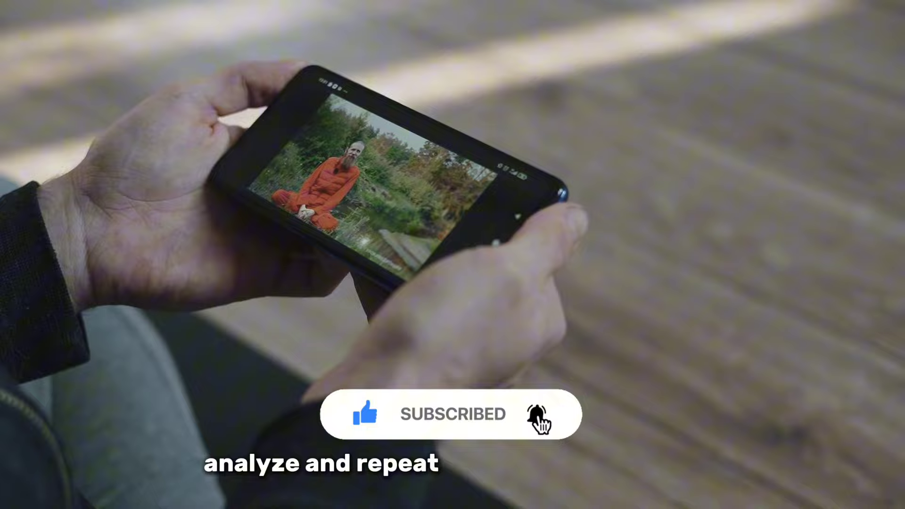